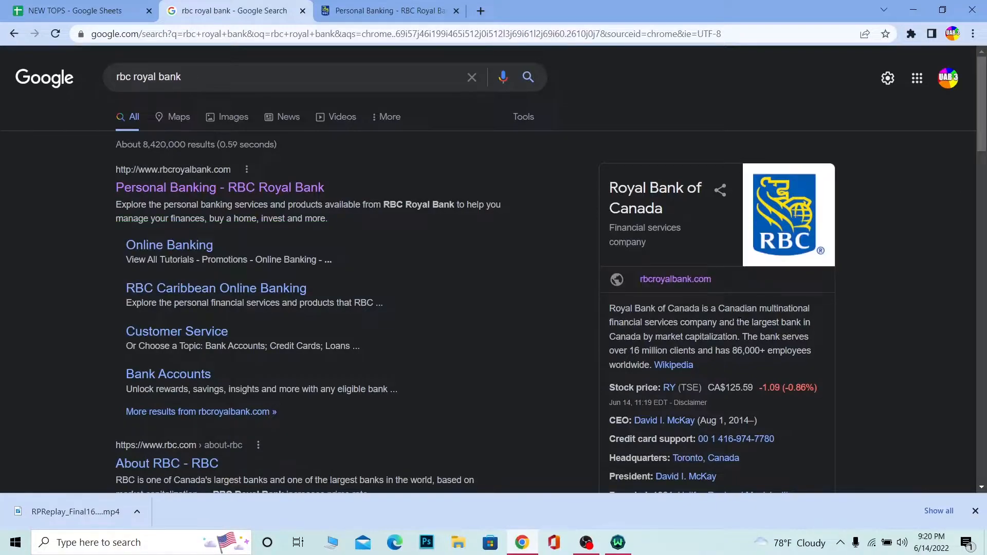
{"action": "mouse_move", "coordinate": [698, 347]}
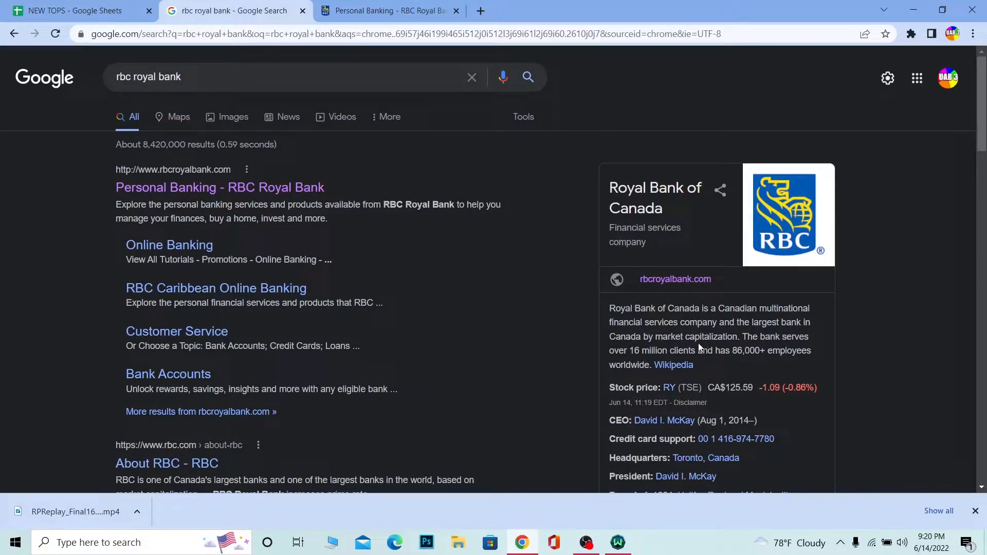
{"action": "mouse_move", "coordinate": [702, 350]}
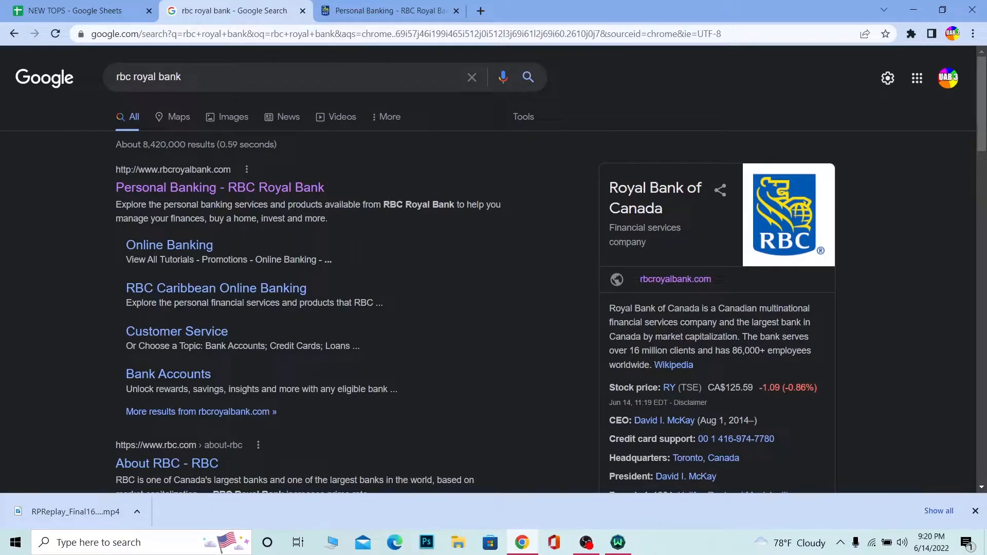
{"action": "mouse_move", "coordinate": [737, 364]}
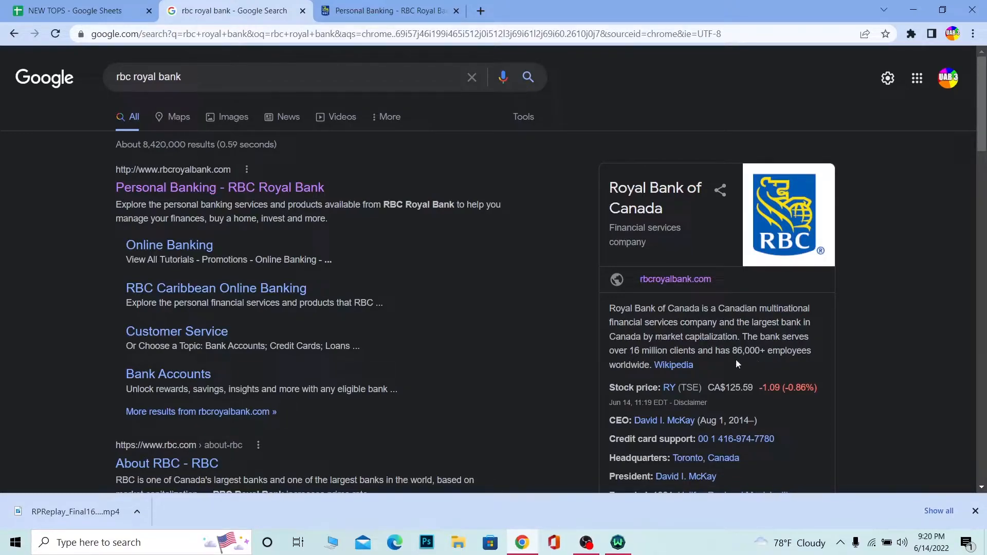
{"action": "mouse_move", "coordinate": [403, 334]}
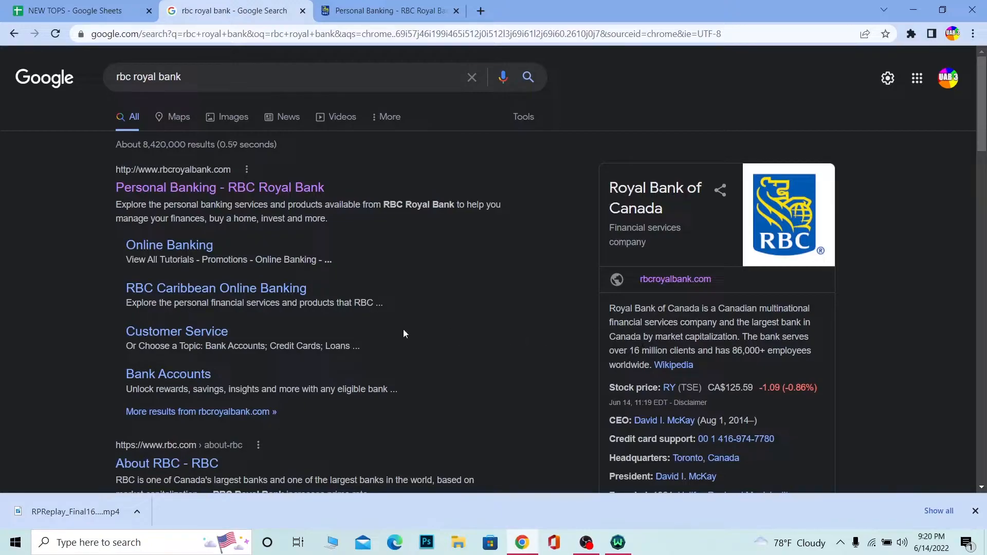
{"action": "mouse_move", "coordinate": [53, 329]}
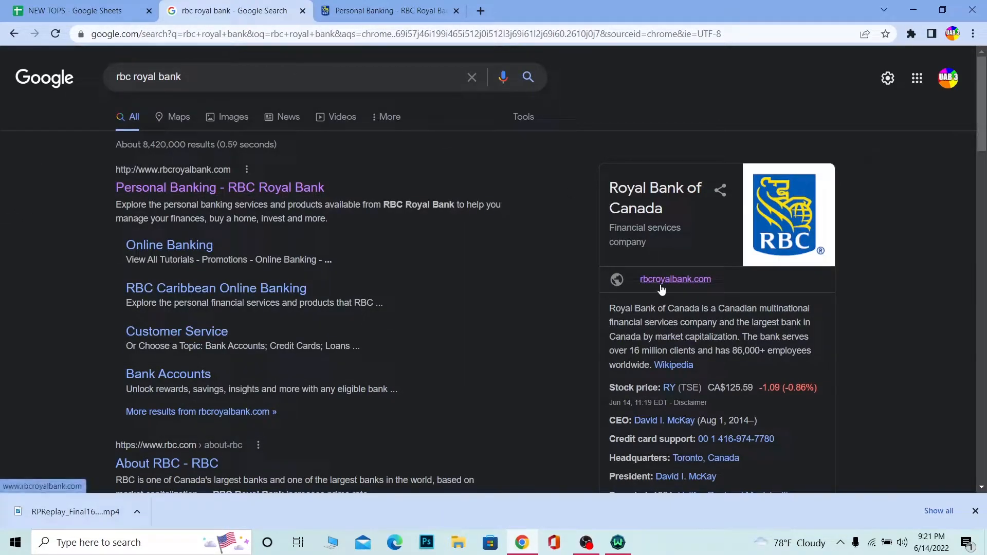
Open rbcroyalbank.com from the Google knowledge panel to load the RBC personal banking homepage
{"action": "left_click", "coordinate": [675, 279]}
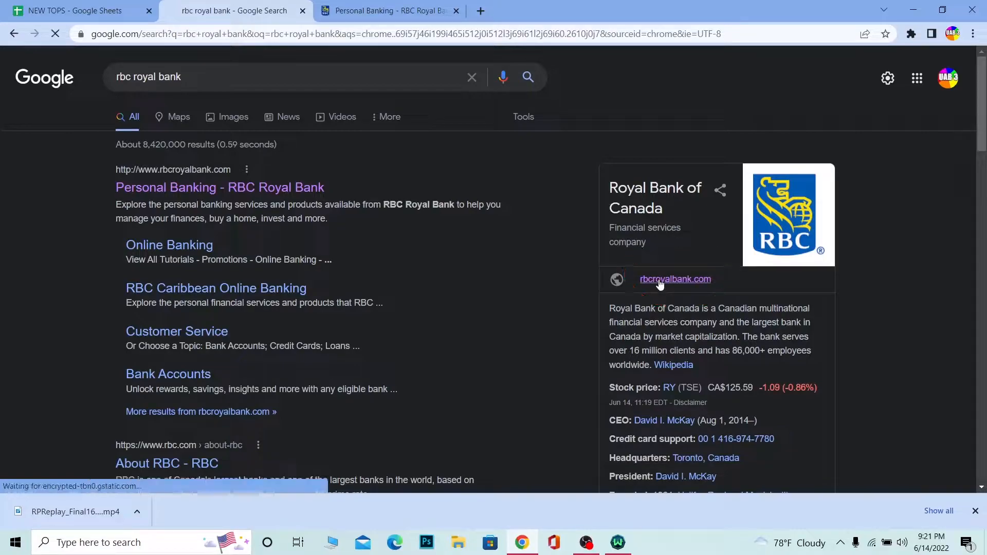
{"action": "left_click", "coordinate": [675, 278]}
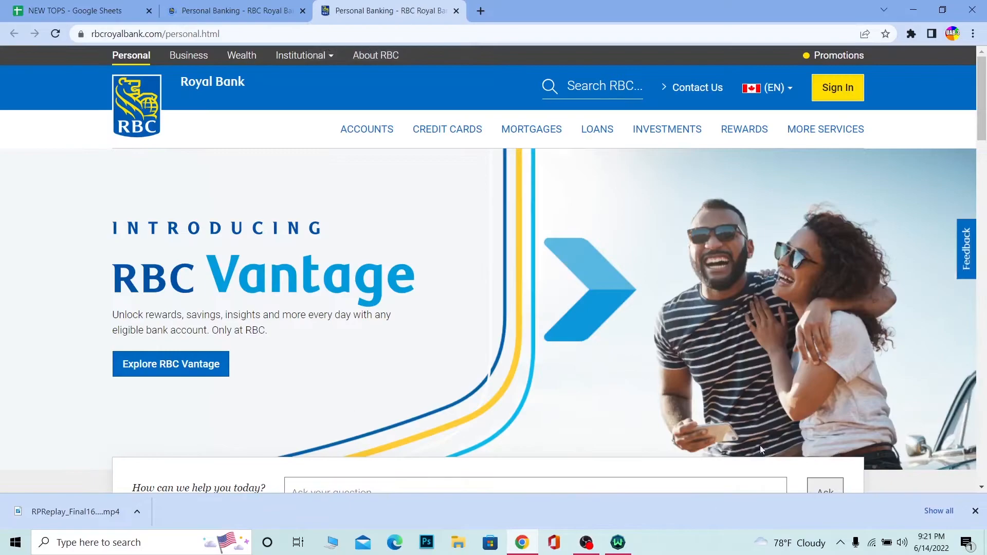
{"action": "mouse_move", "coordinate": [675, 209]}
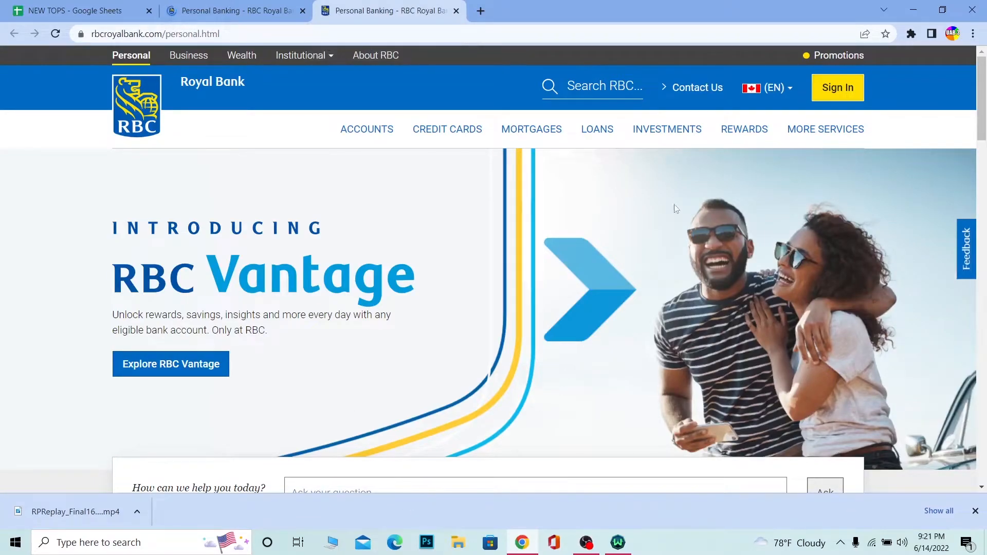
{"action": "left_click", "coordinate": [772, 88]}
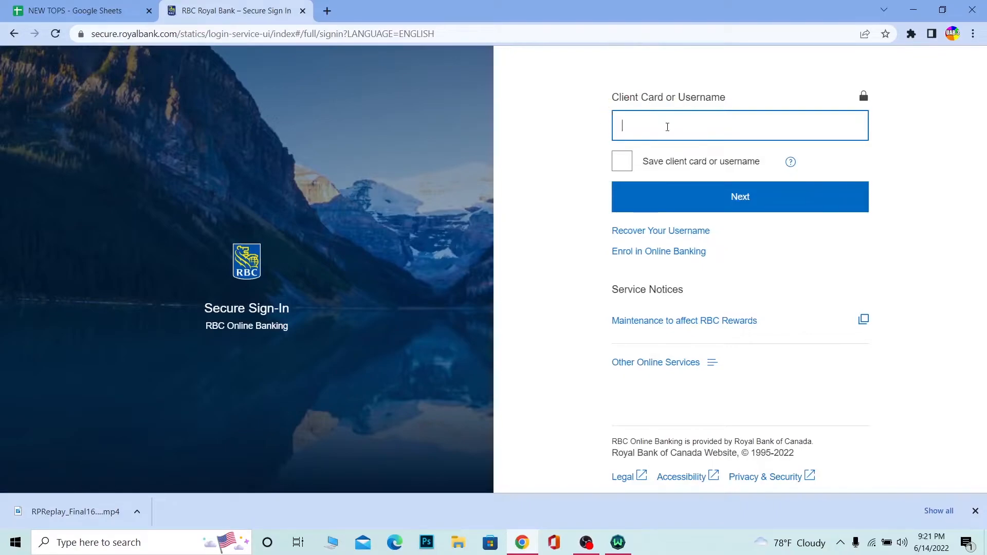
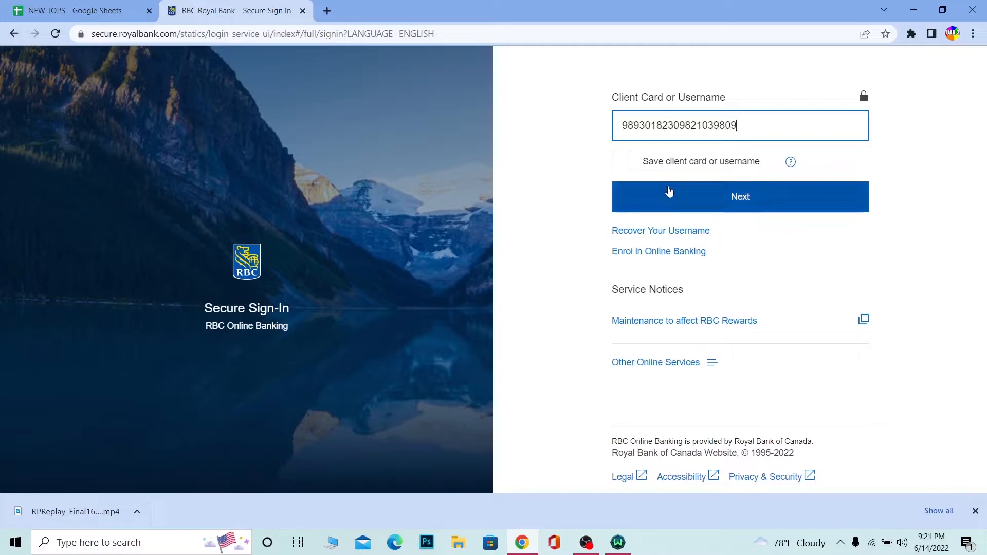
{"action": "left_click", "coordinate": [739, 197]}
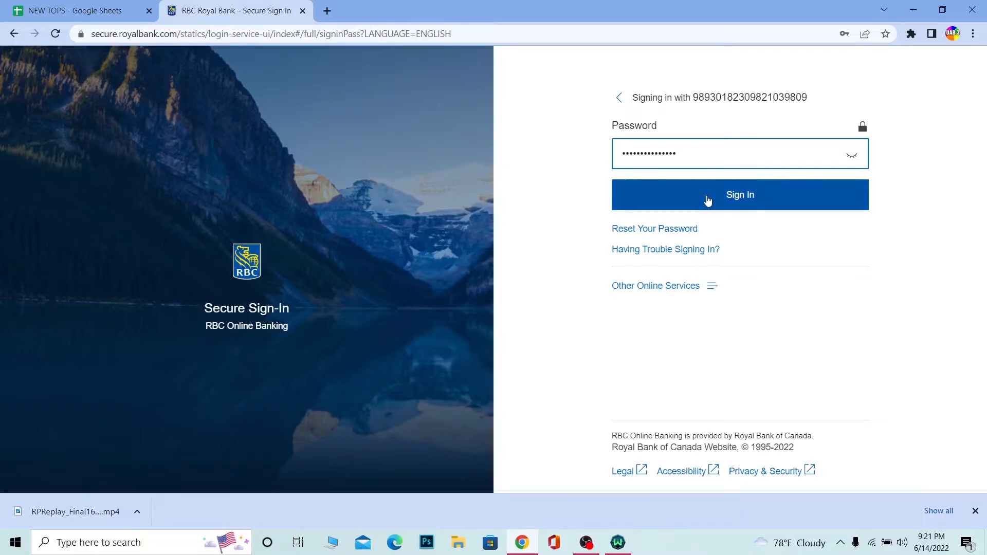
{"action": "mouse_move", "coordinate": [728, 219]}
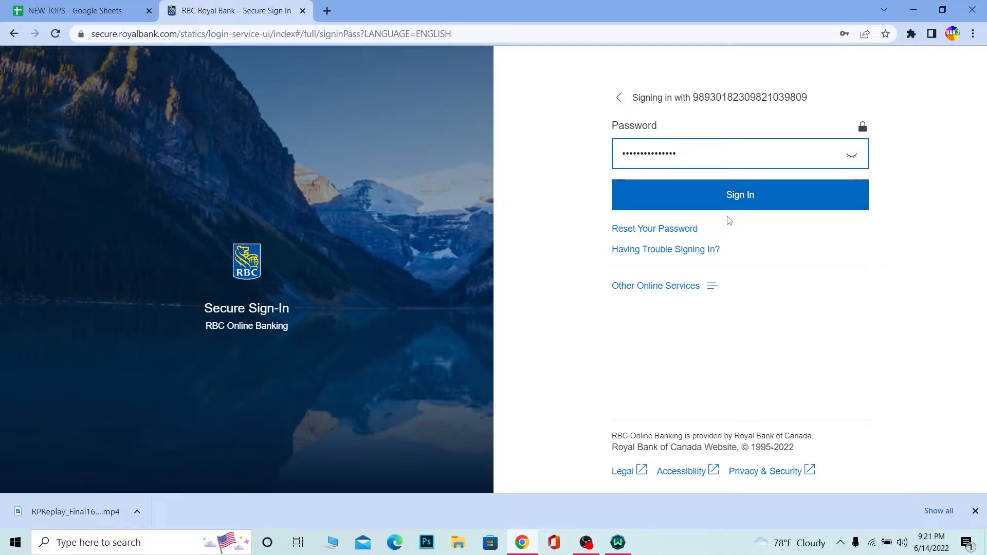
{"action": "mouse_move", "coordinate": [727, 231]}
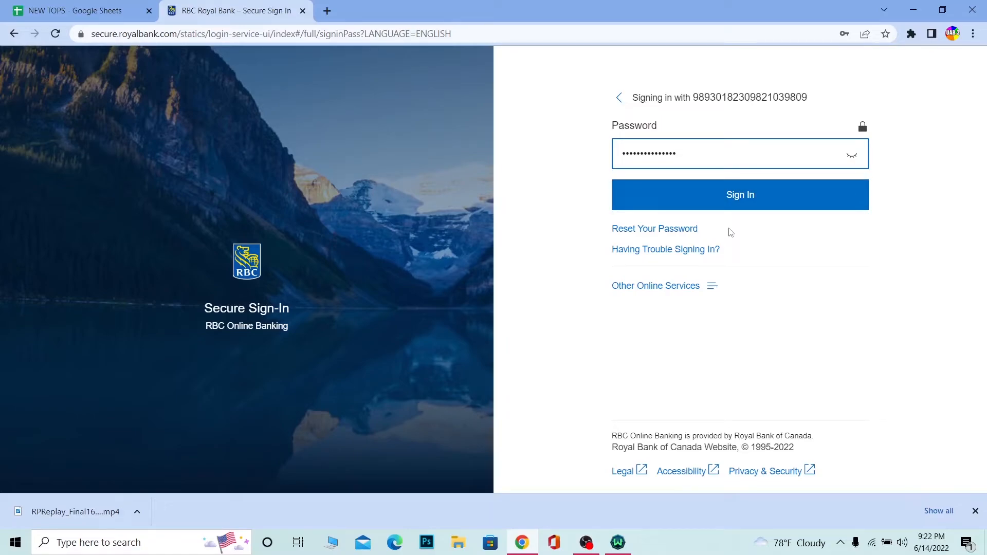
Enter the password and submit it, bringing up the browser's save-password offer
{"action": "type", "text": "•"}
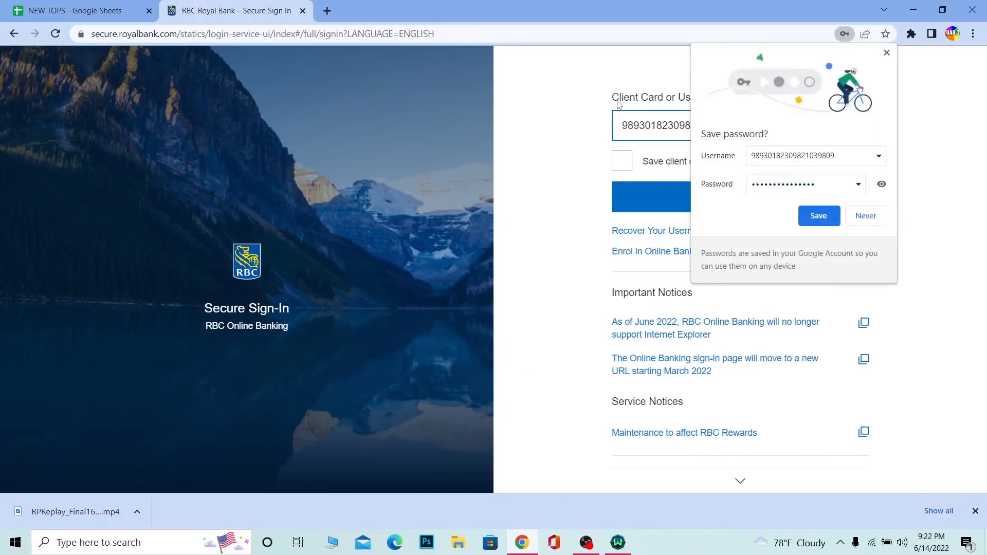
Dismiss the save-password popup and navigate back to the filled-in client card step
{"action": "left_click", "coordinate": [885, 53]}
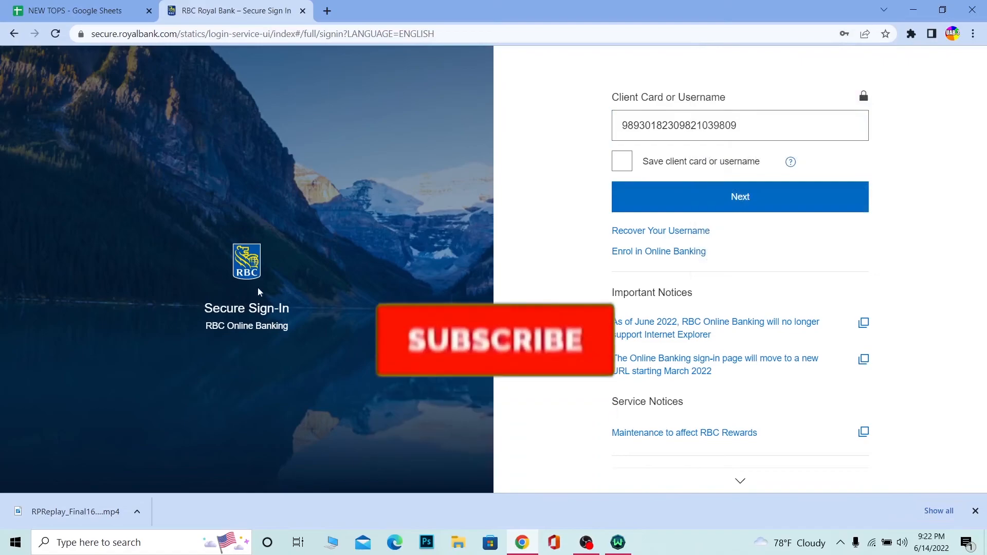
{"action": "left_click", "coordinate": [740, 196]}
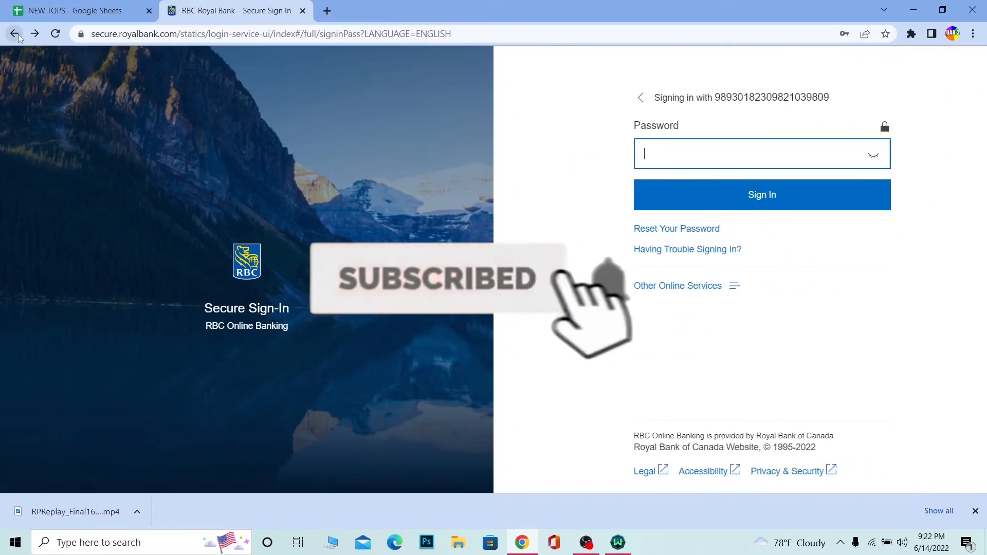
{"action": "left_click", "coordinate": [14, 34]}
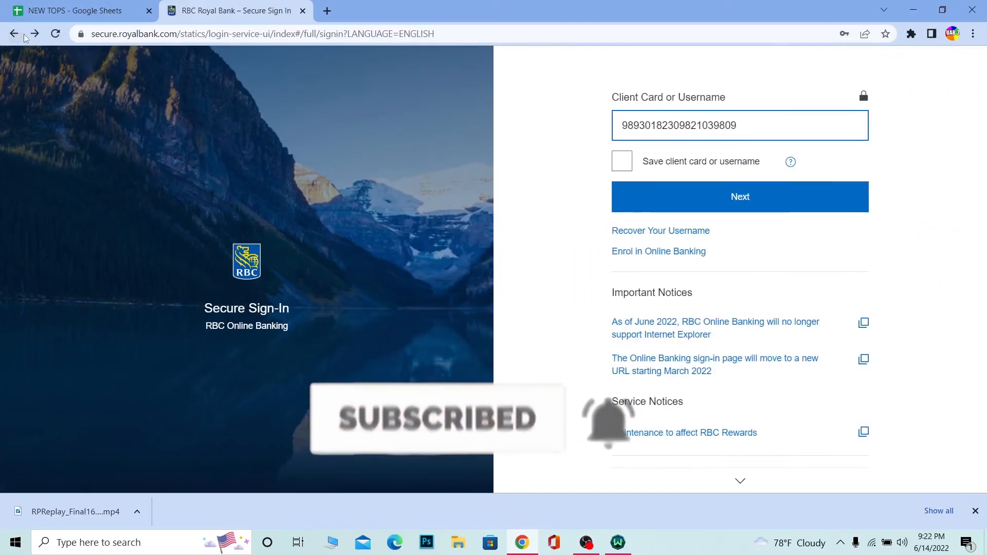